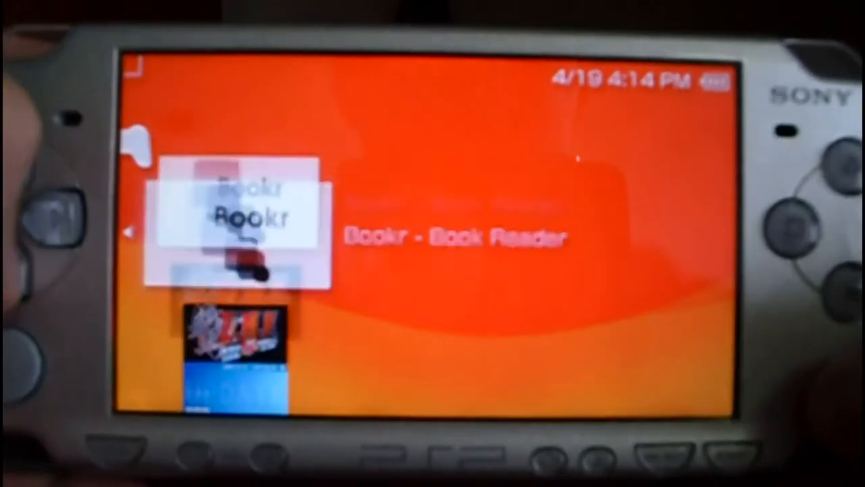
{"action": "scroll", "scroll_direction": "down", "scroll_amount": 3}
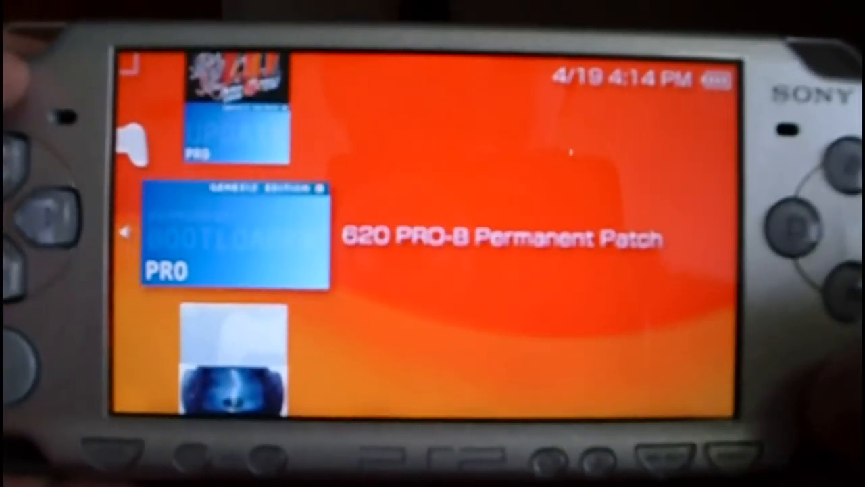